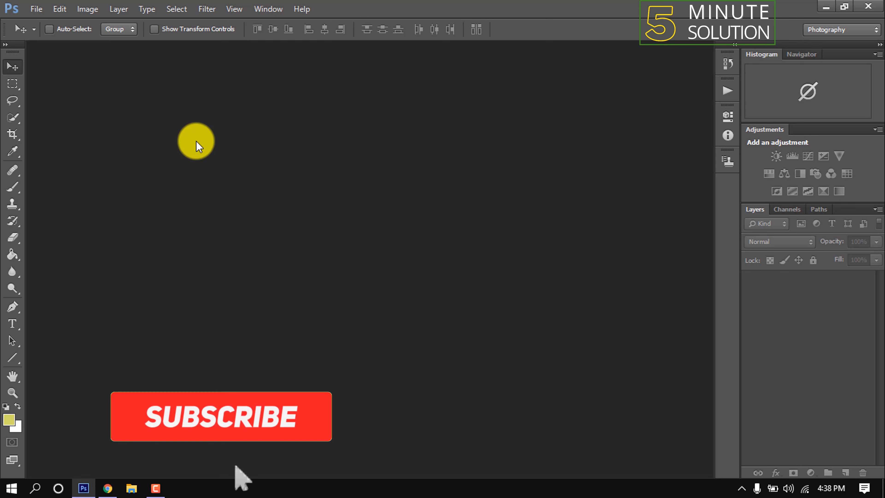
Start a new document from the File menu
click(218, 418)
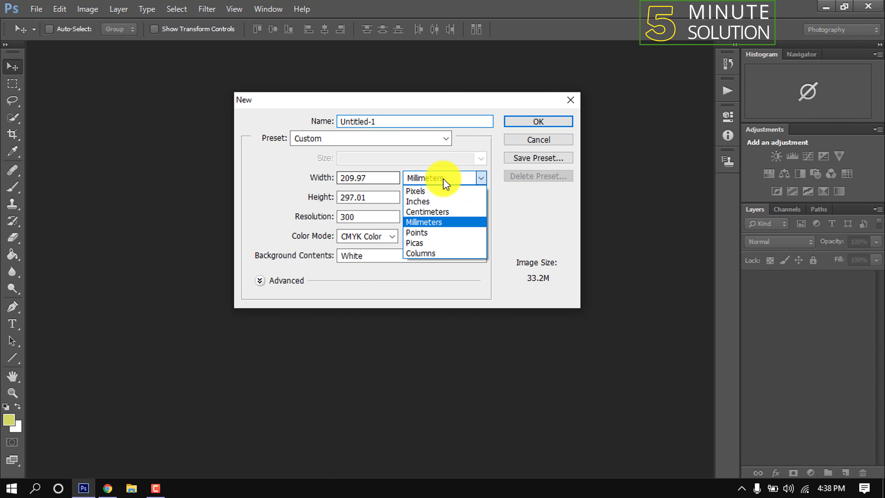
Create the 209.97 × 297.01 mm CMYK document at 300 ppi
click(423, 221)
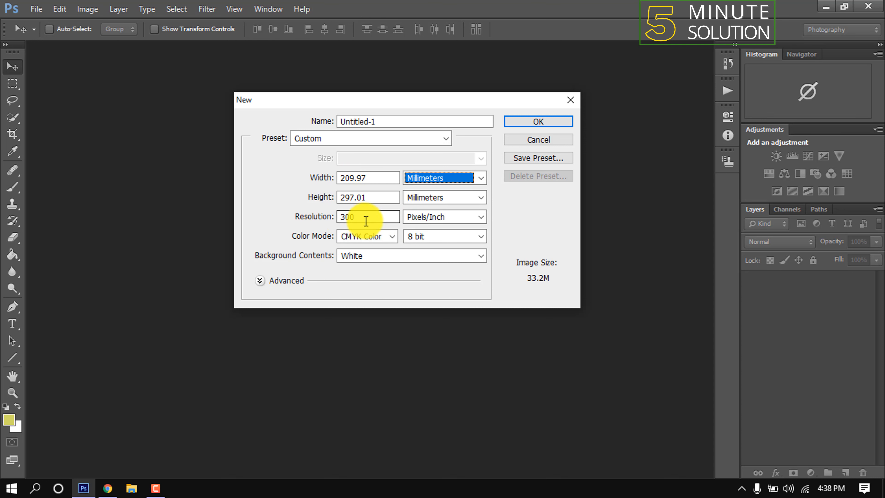
click(393, 236)
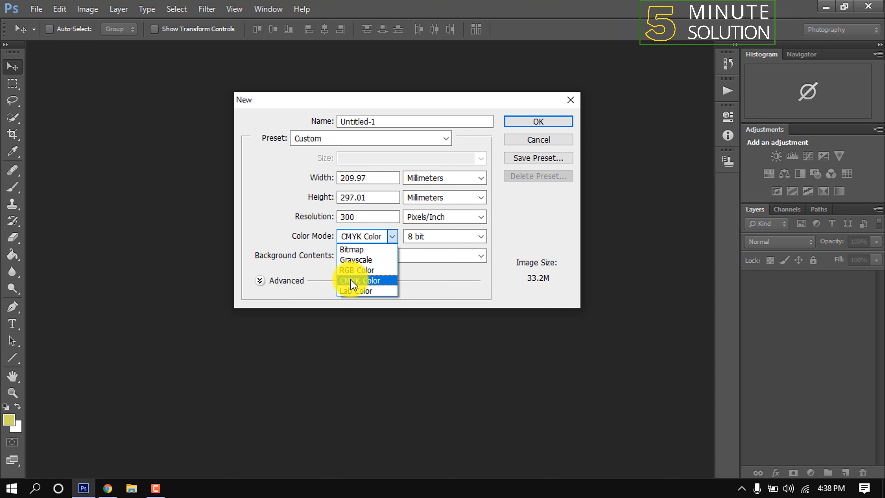
click(359, 280)
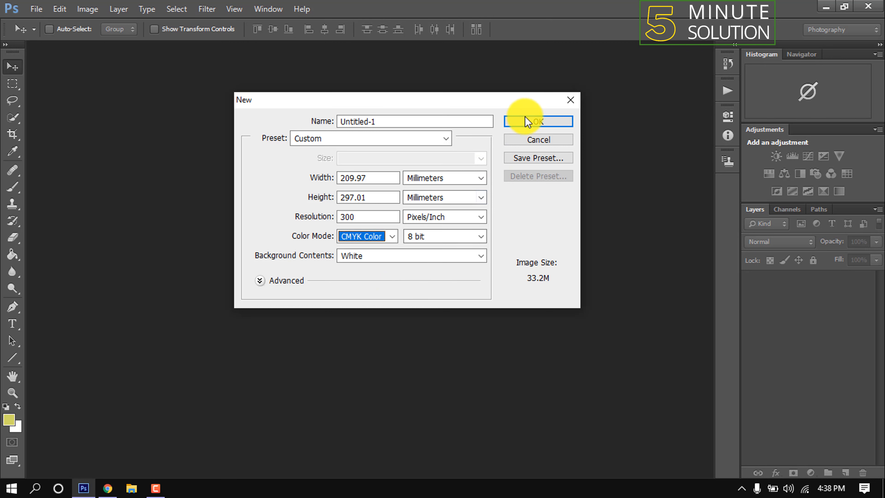
click(537, 121)
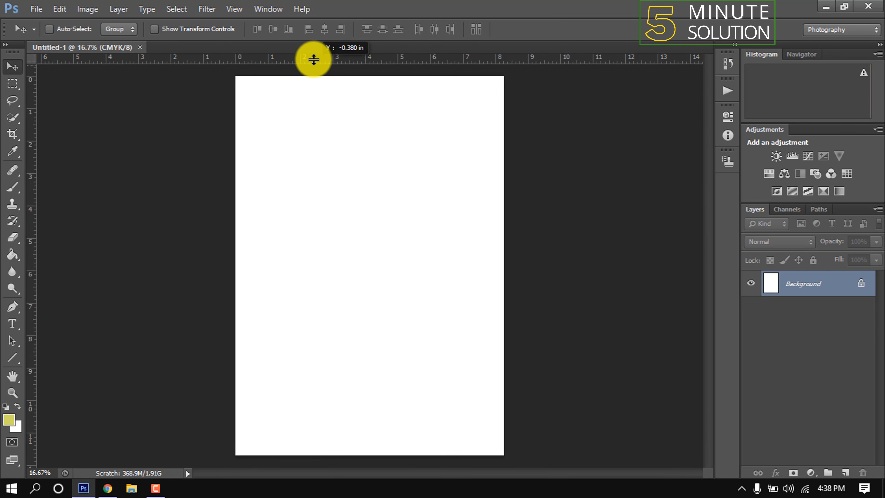
Ensure rulers are shown and drag a vertical guide toward the page's right edge
click(234, 9)
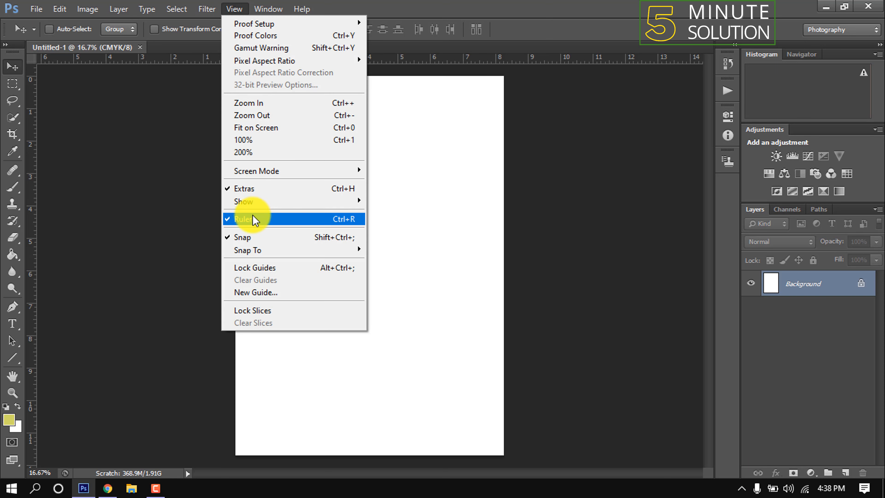
click(243, 219)
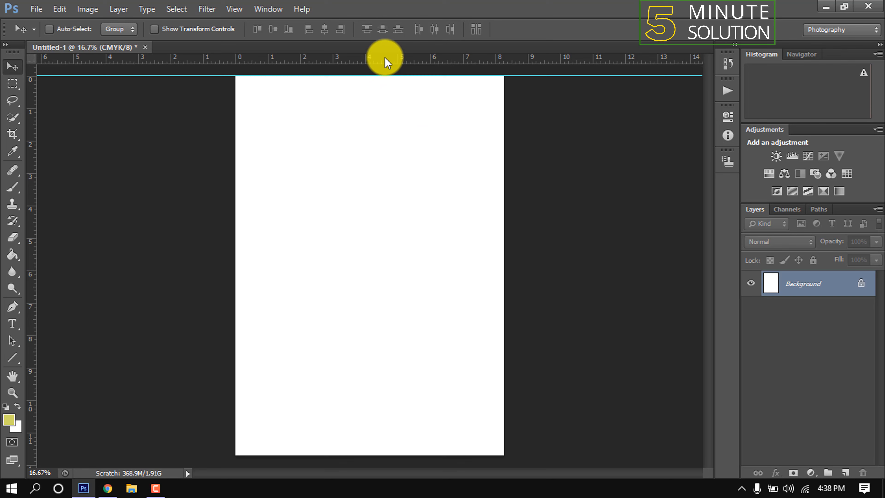
drag(385, 61, 478, 212)
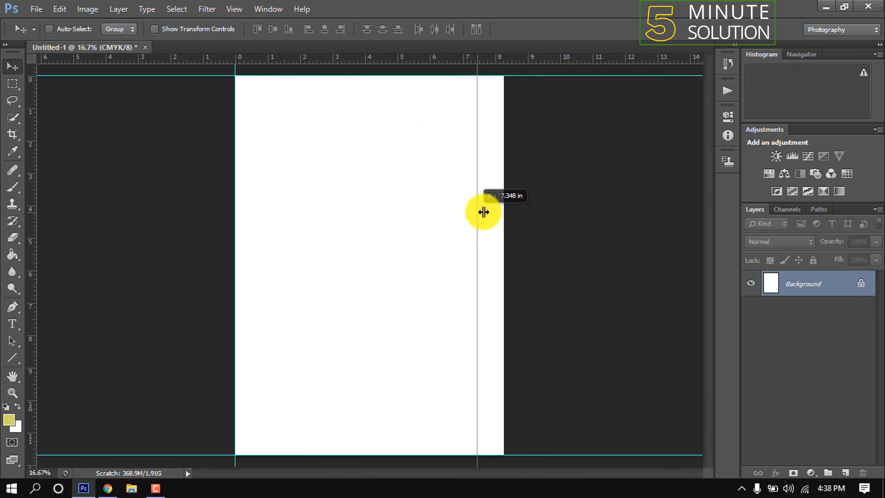
Resize the canvas to 216 × 303 mm in millimetres for bleed
click(87, 9)
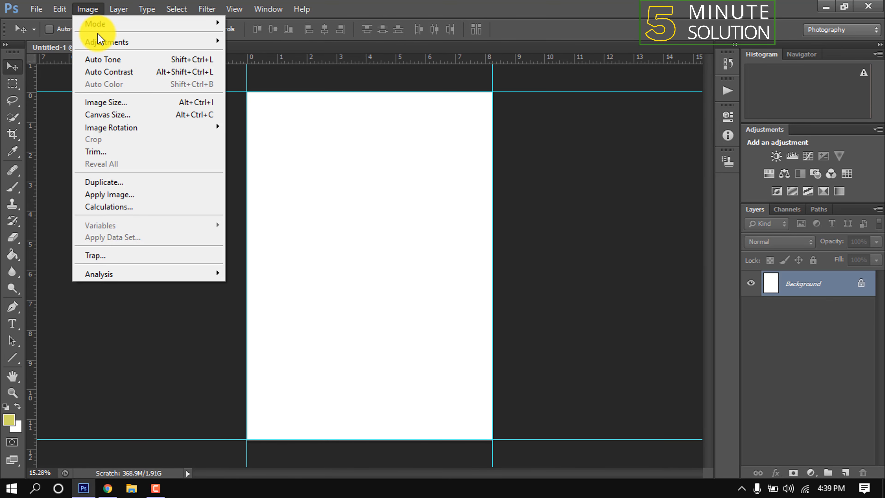
click(108, 115)
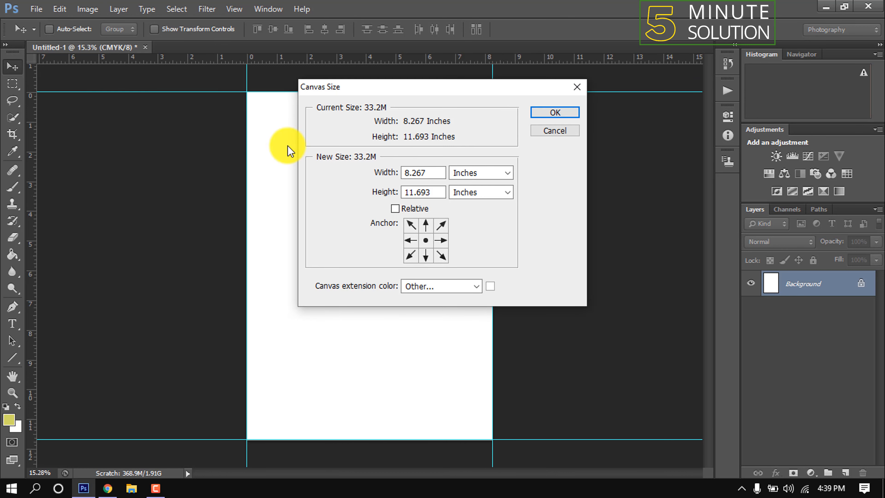
click(507, 172)
text(216)
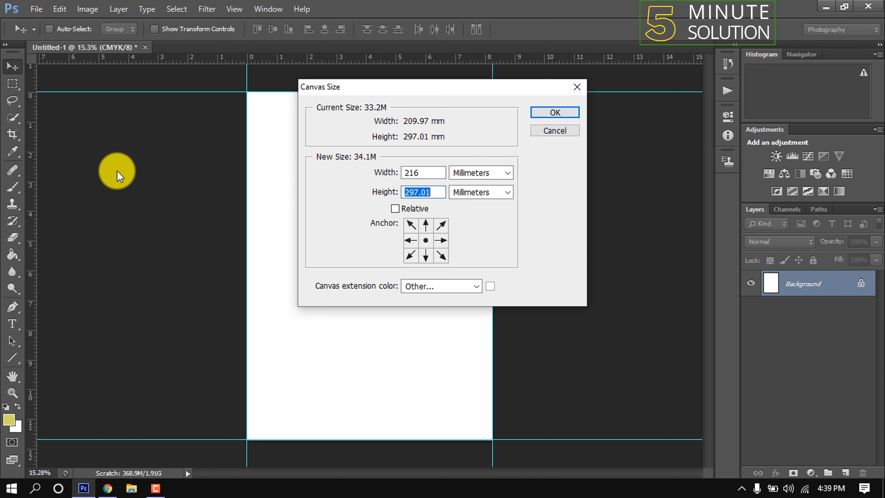
text(303)
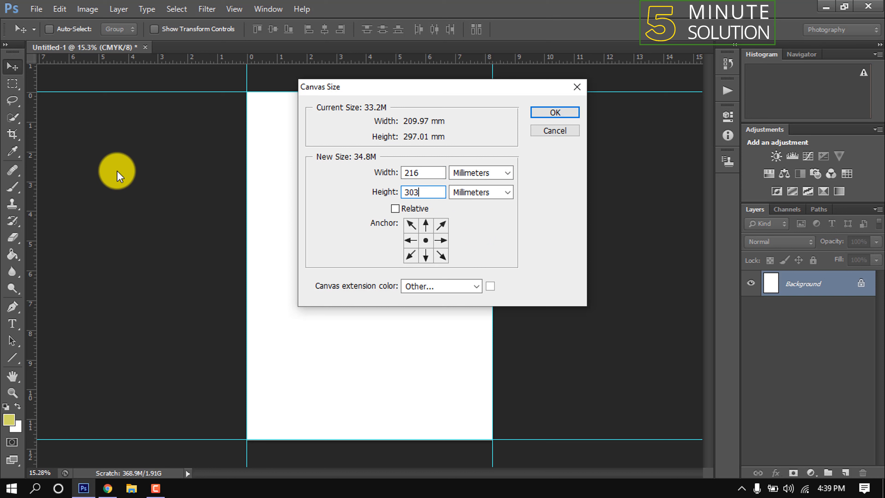
click(555, 112)
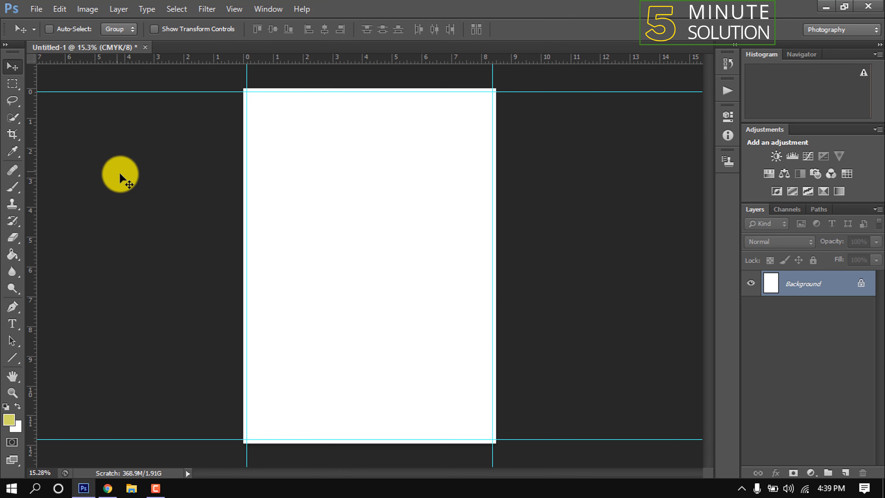